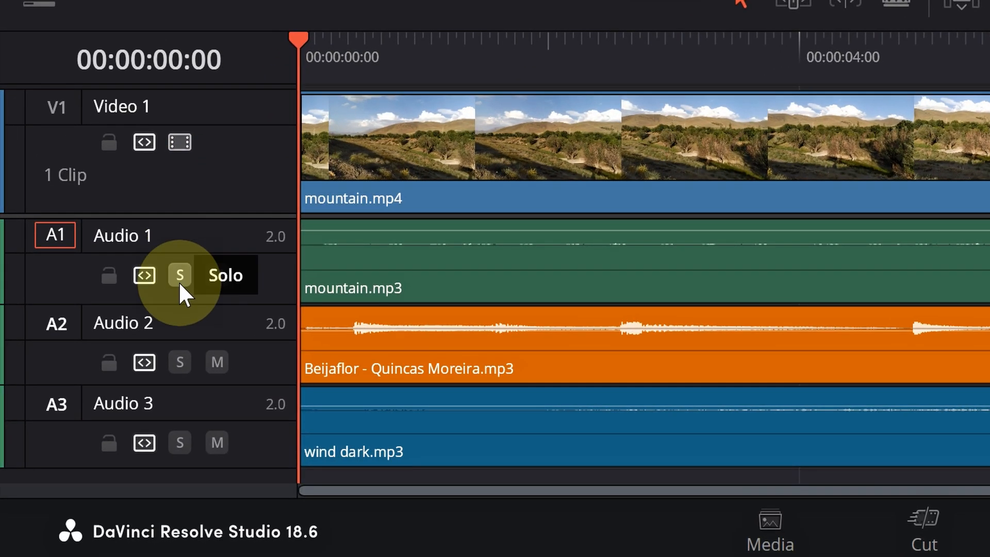
pyautogui.moveTo(179, 362)
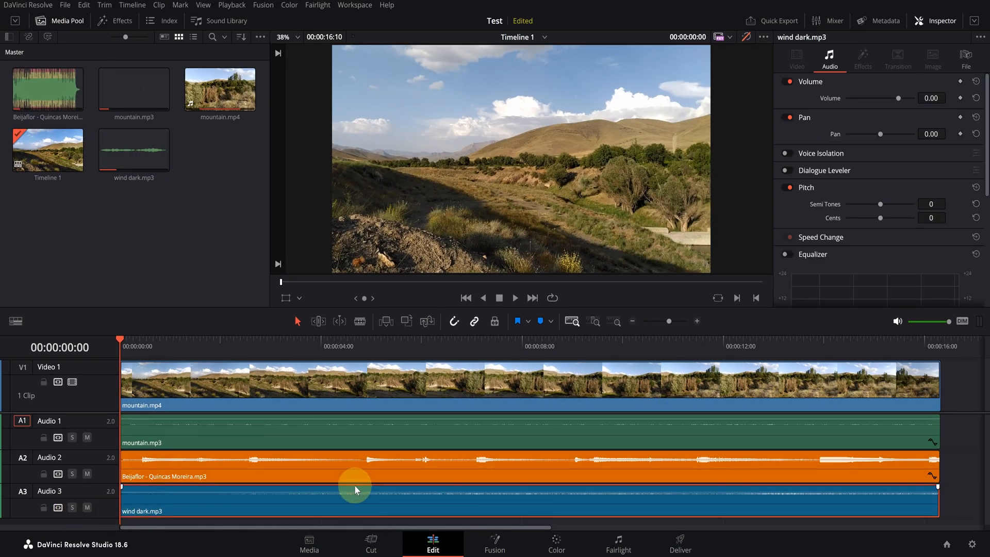
# - Select the mountain.mp3 clip on Audio 1 to show its audio properties, volume 15.00
pyautogui.click(359, 435)
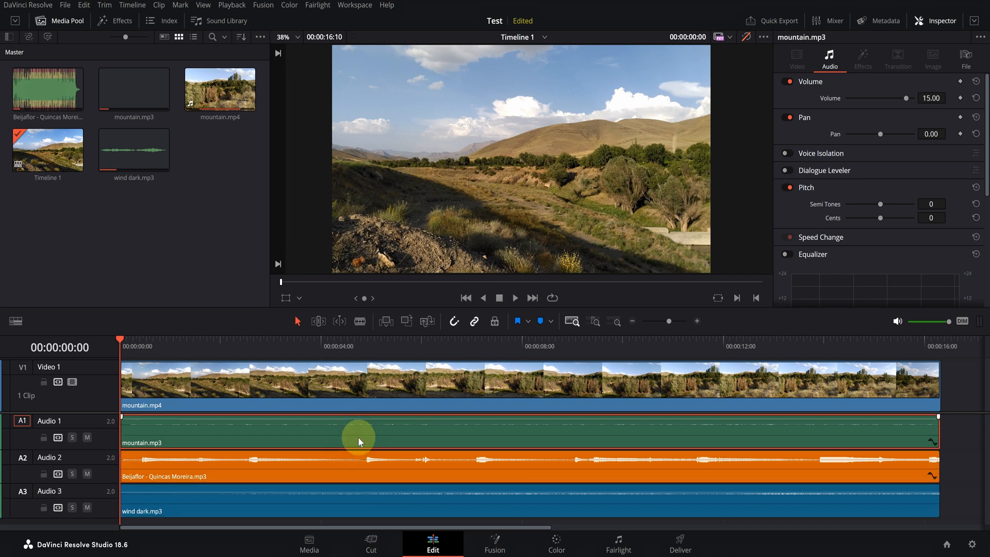
pyautogui.moveTo(282, 443)
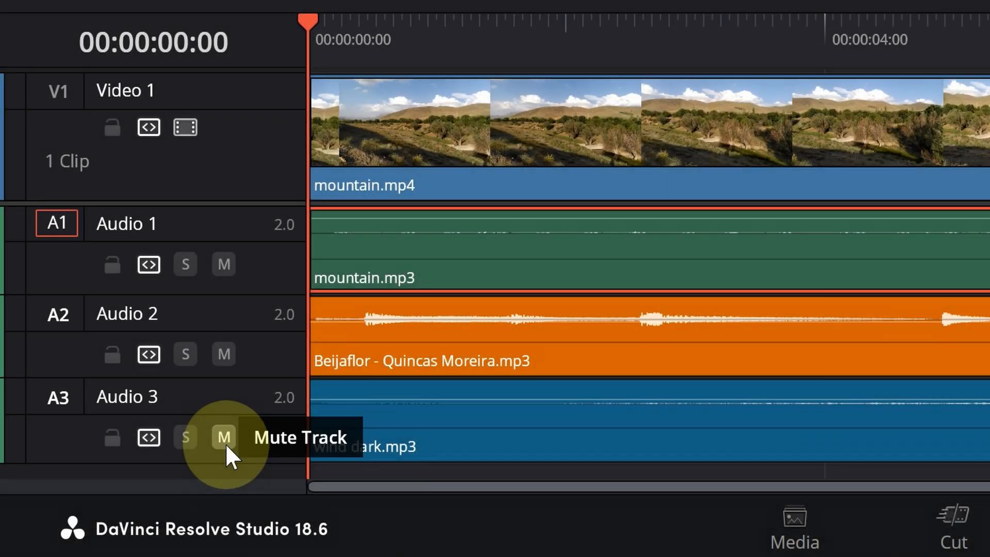
pyautogui.moveTo(185, 265)
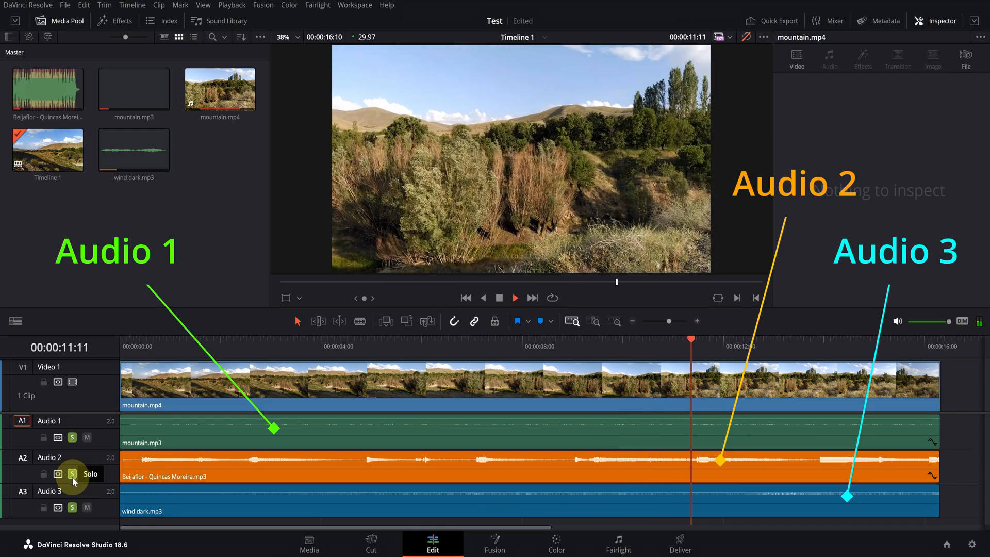
# - Unsolo Audio 2 so all tracks play, then go to the Deliver page with MP4 H.264 3840x2160 render settings
pyautogui.click(71, 438)
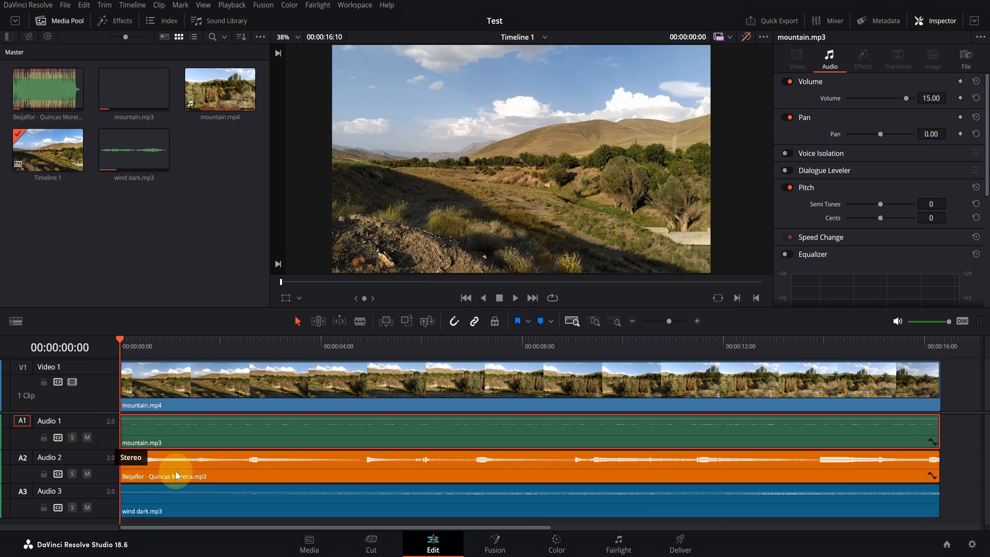
pyautogui.click(680, 543)
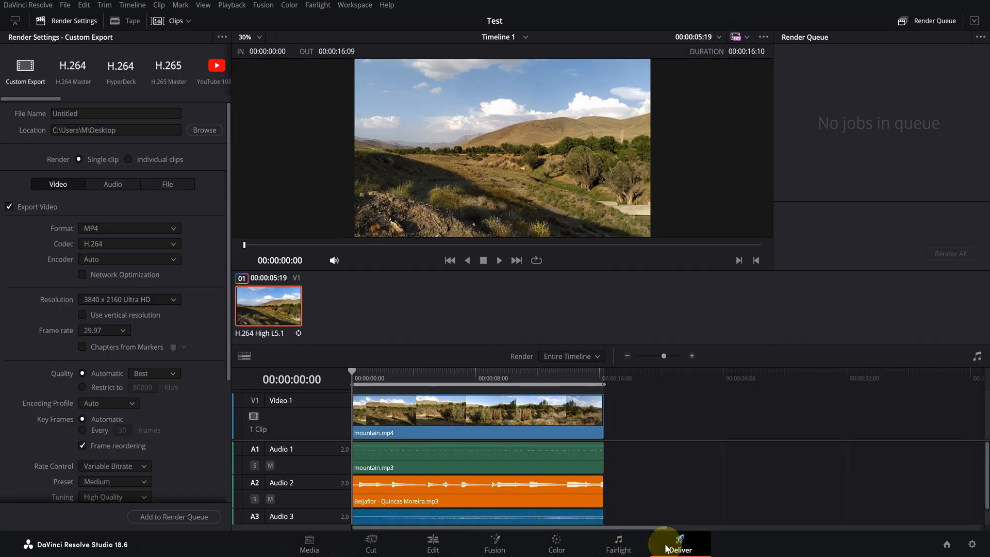